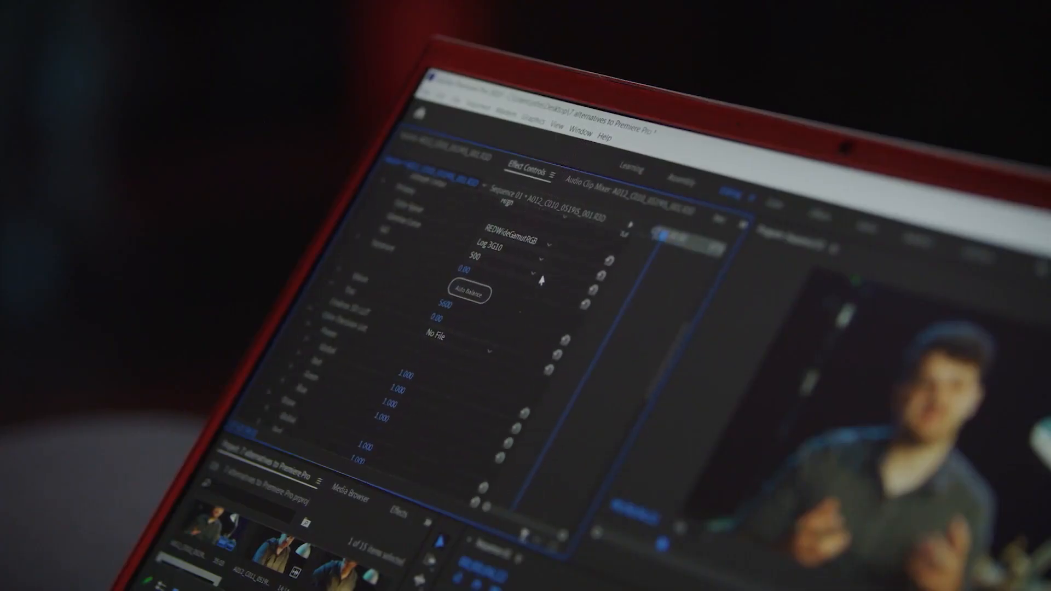
Pick a different ISO value for the RED clip from the Source Settings dropdown
left_click(472, 258)
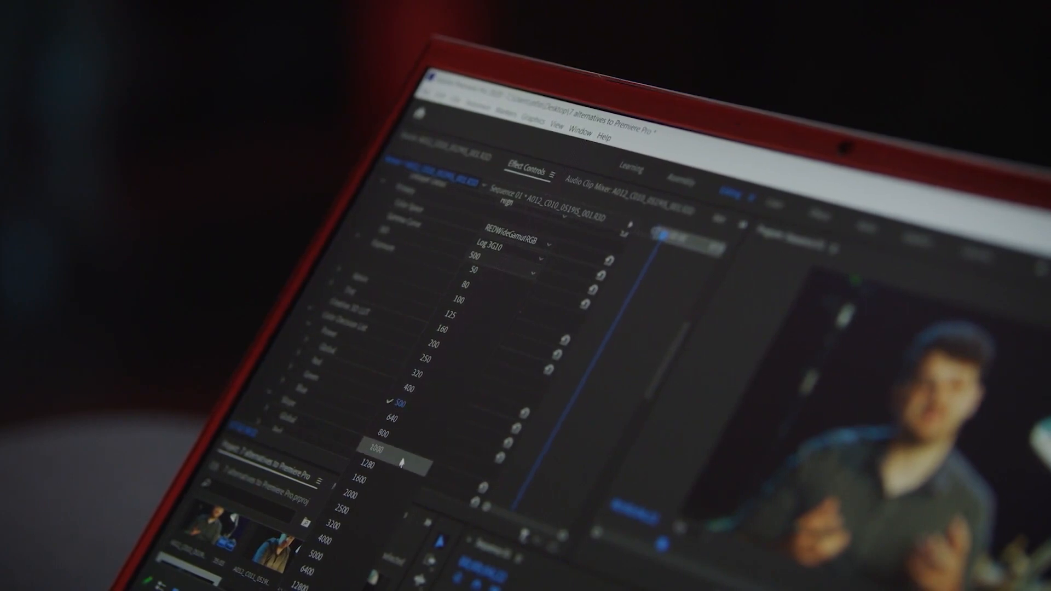
left_click(375, 463)
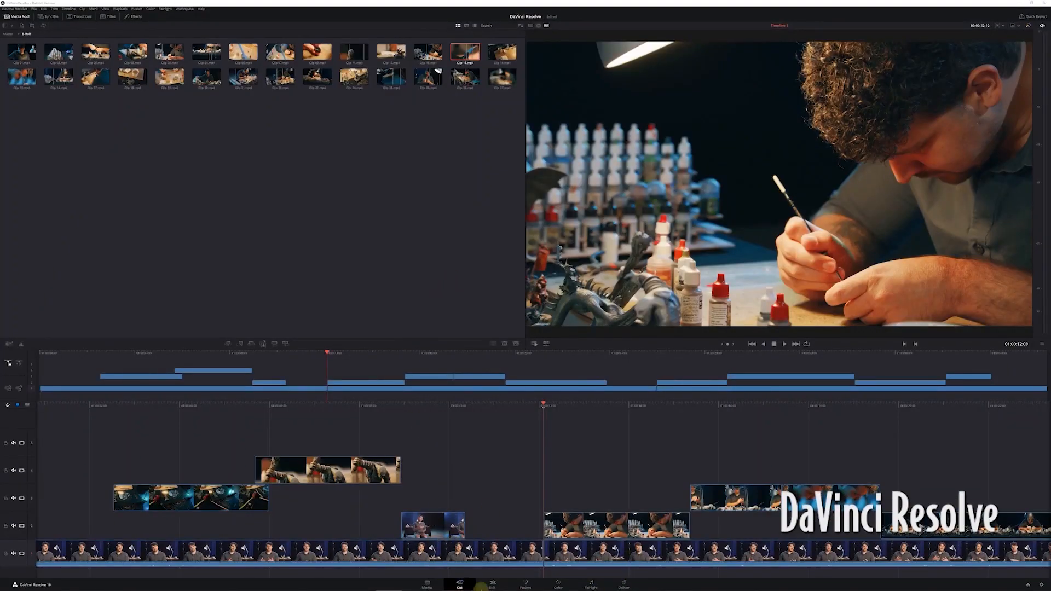
Switch through DaVinci Resolve's Edit, Fusion and Color pages
left_click(492, 583)
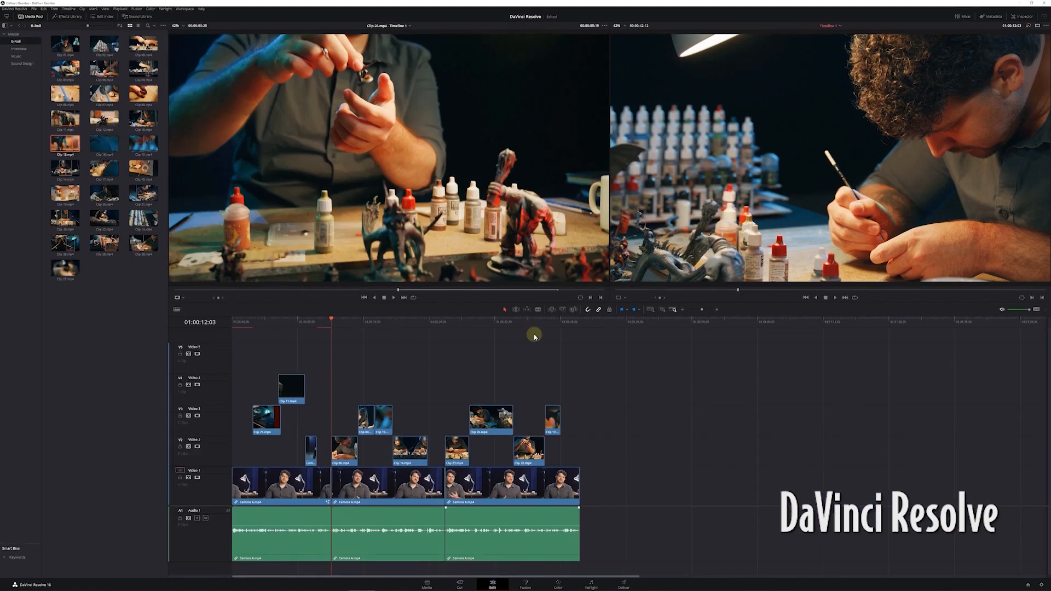
left_click(525, 584)
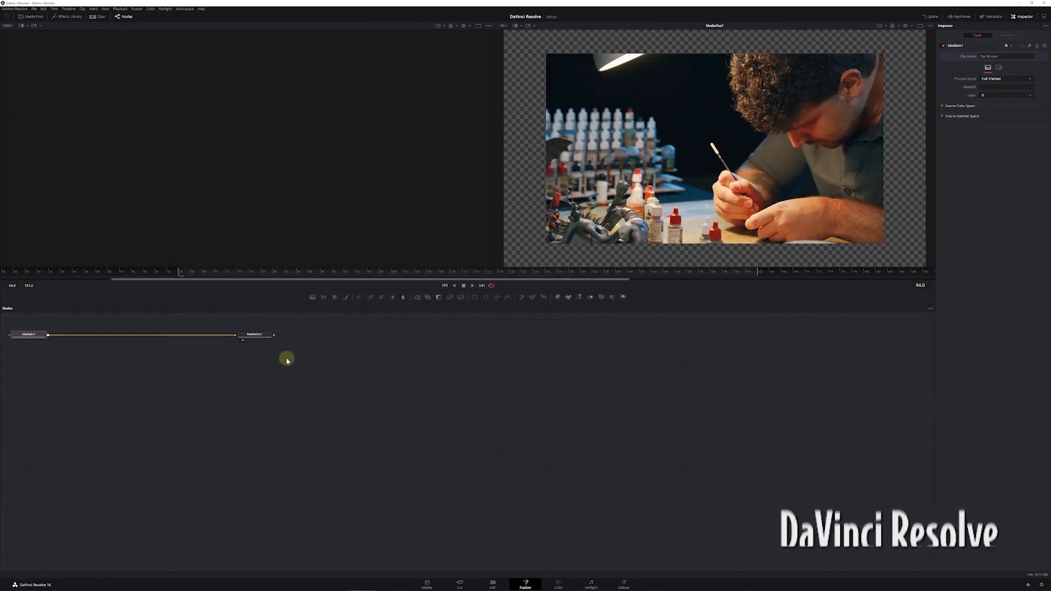
left_click(558, 585)
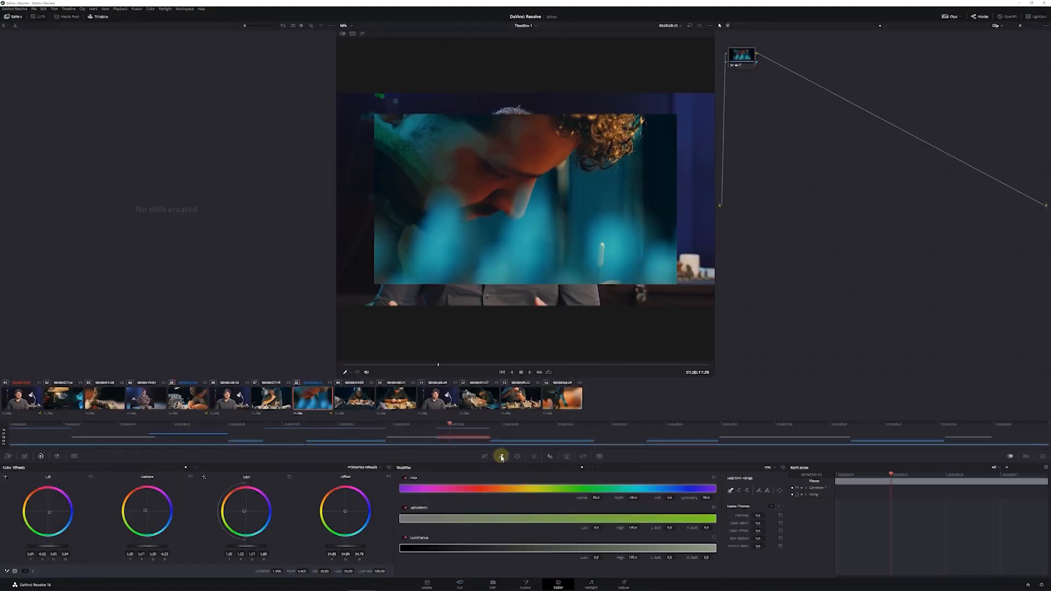
Show the Color page's shape window tools, then adjust the film grain strength
left_click(537, 456)
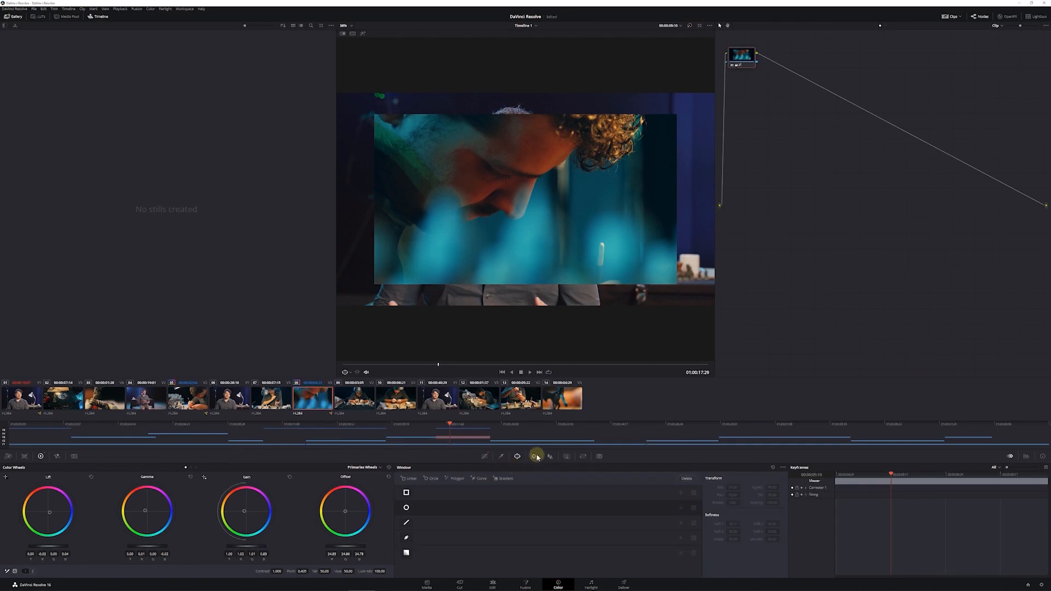
left_click(549, 457)
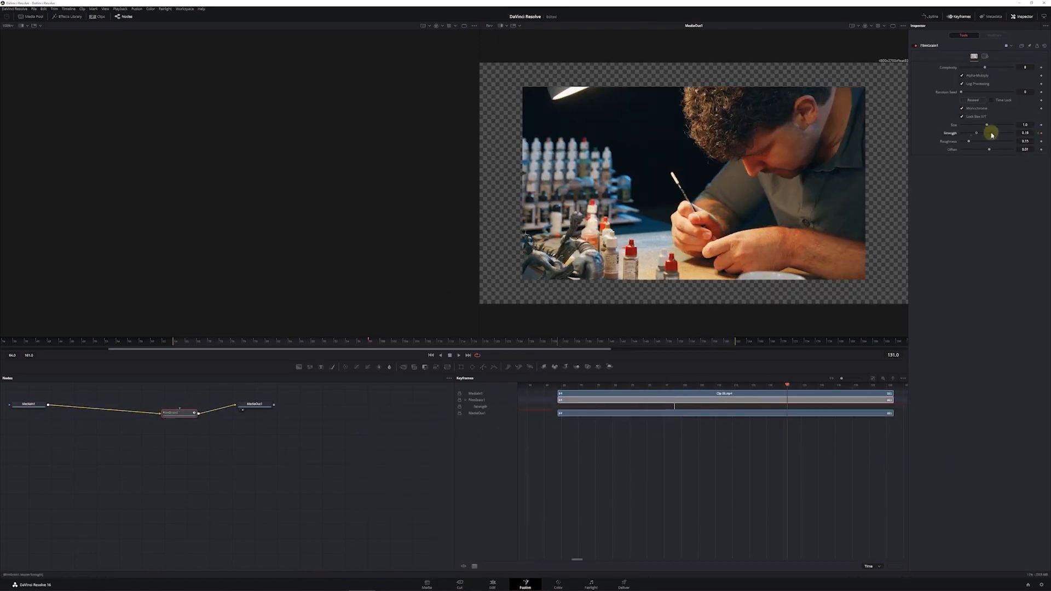
left_click(558, 585)
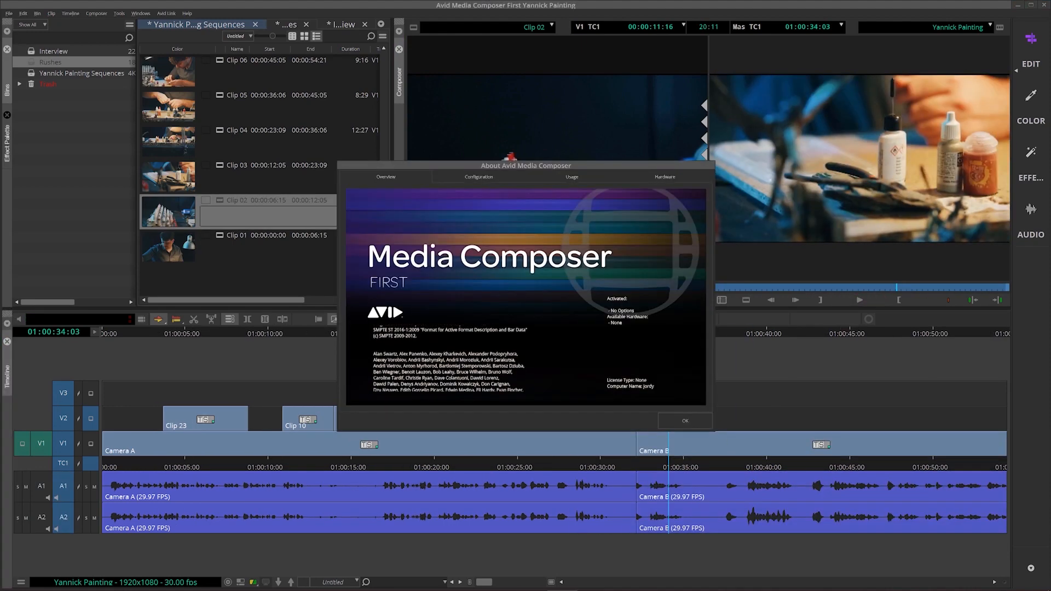
Dismiss the About dialog and open the Effect Palette's list of effects
left_click(684, 421)
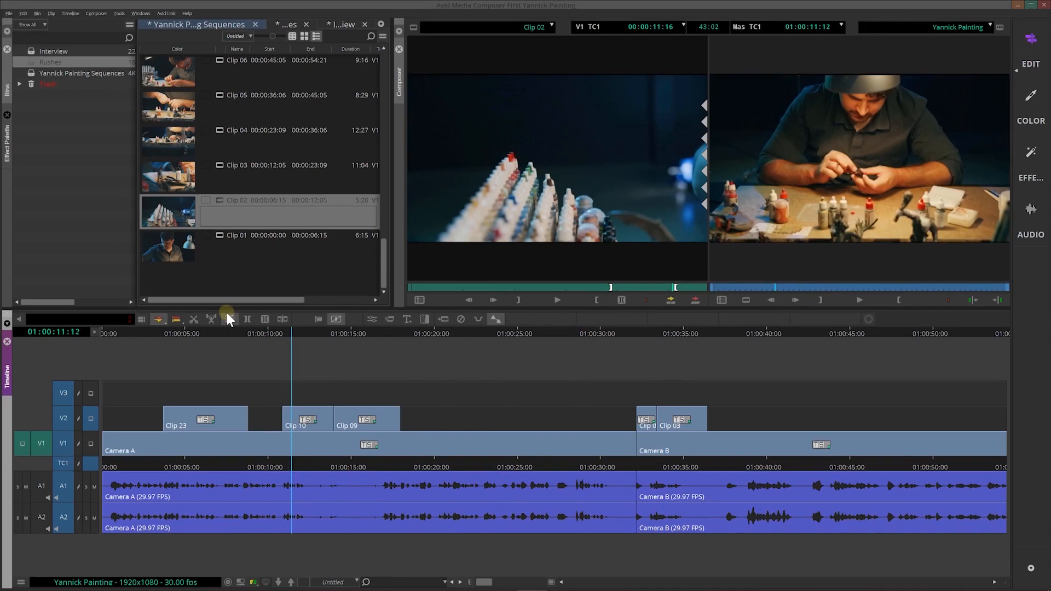
left_click(439, 333)
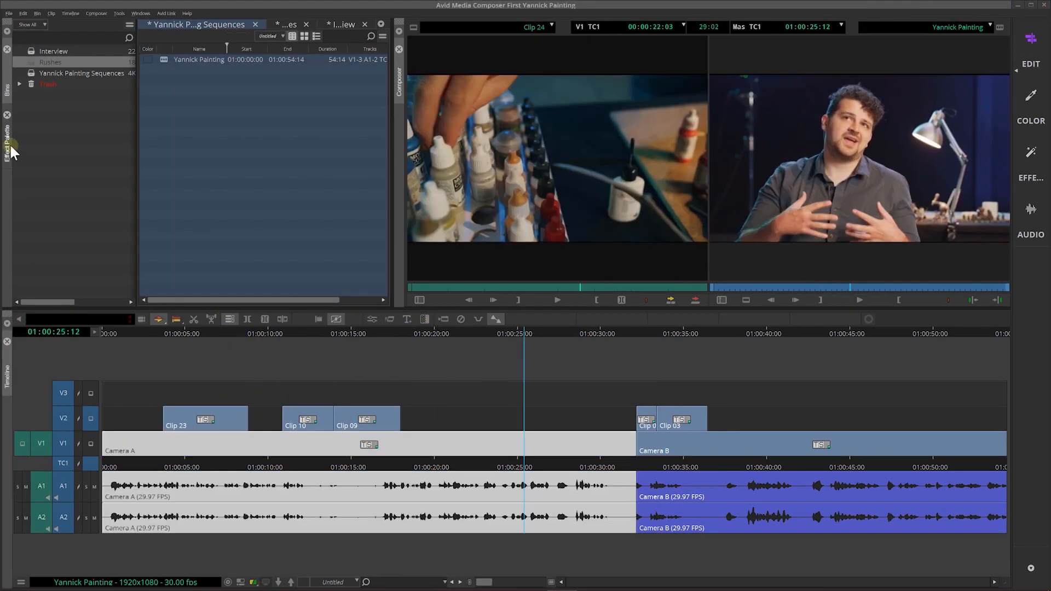
left_click(8, 138)
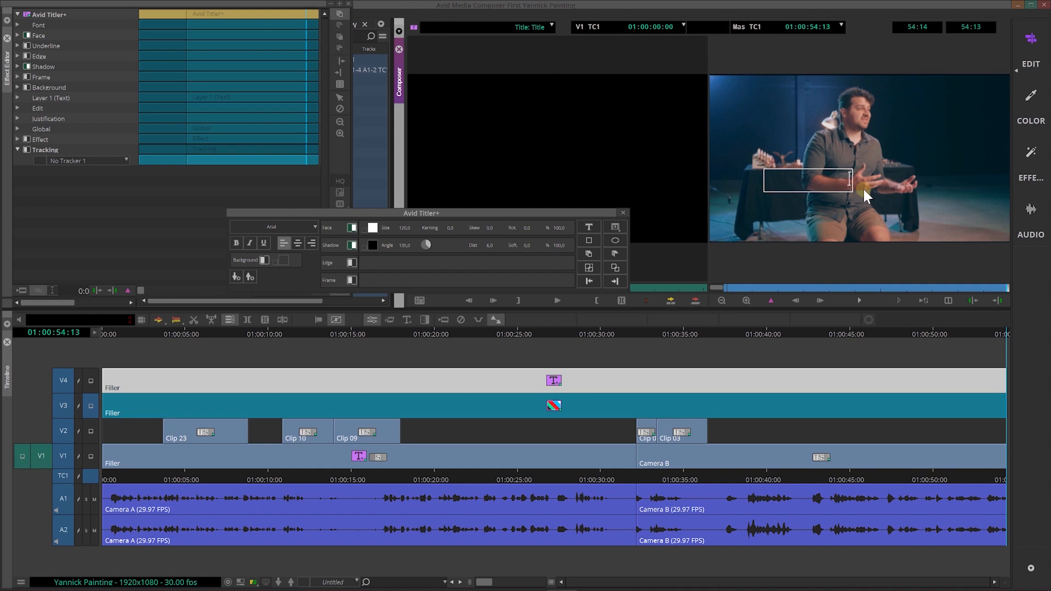
mouse_move(866, 204)
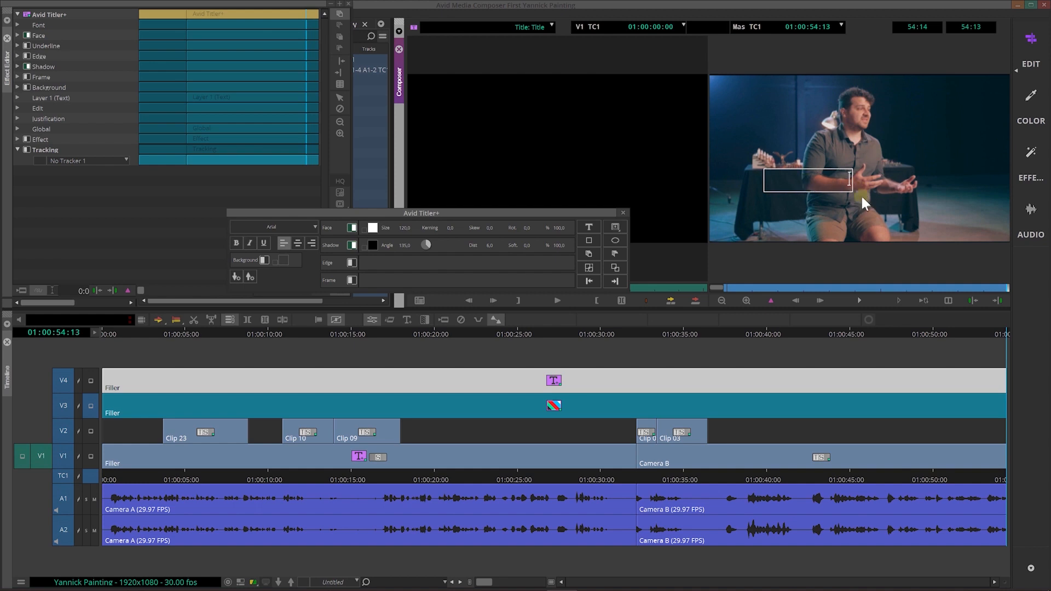
Edit the title text over the frame and dismiss the maximum video tracks warning
left_click(623, 213)
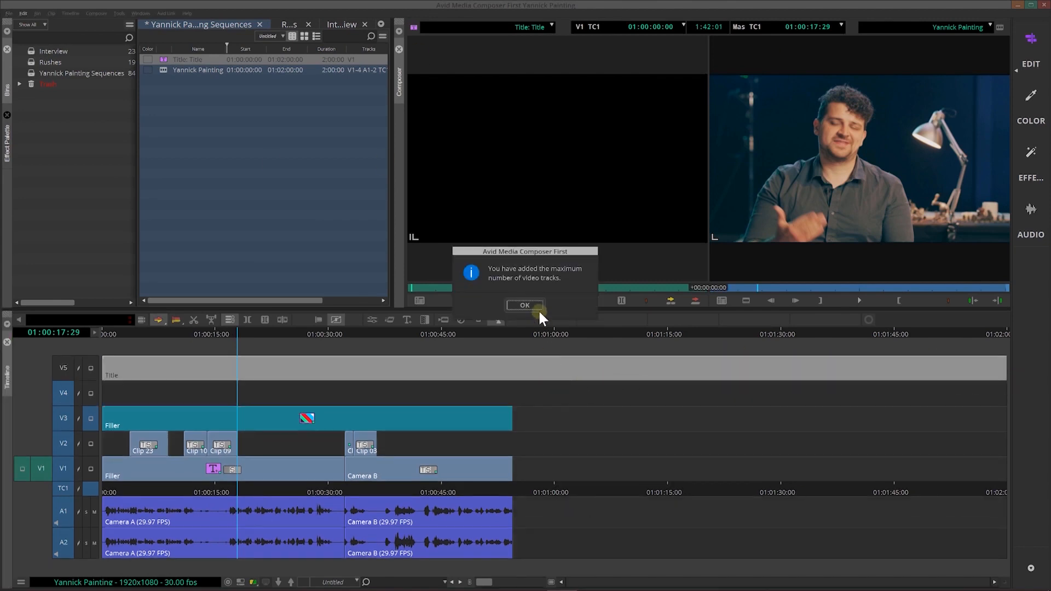
left_click(526, 306)
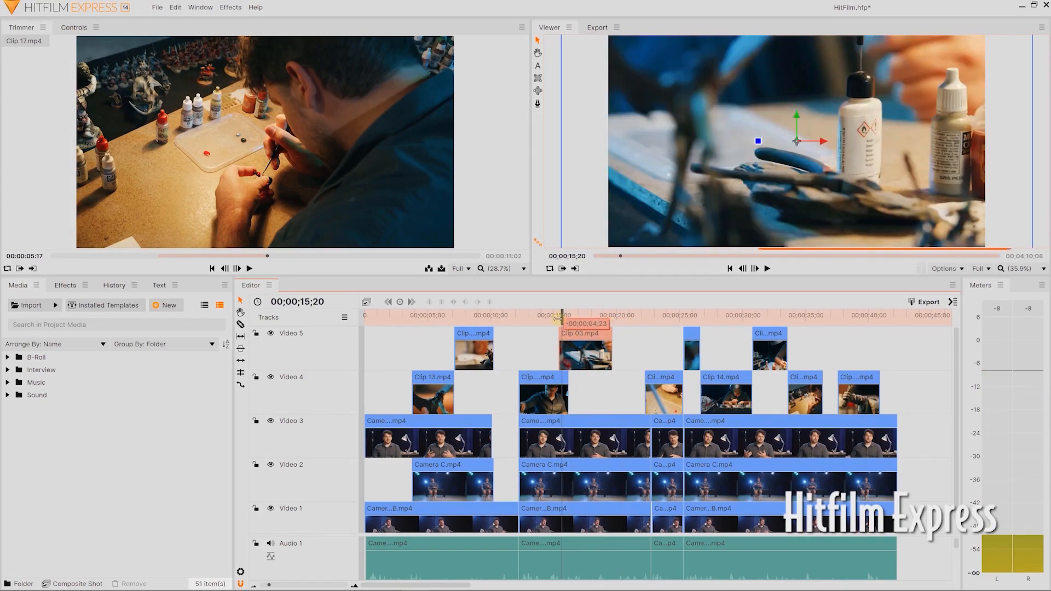
Keyframe Clip 03's scale animation and switch on its motion blur
left_click(583, 334)
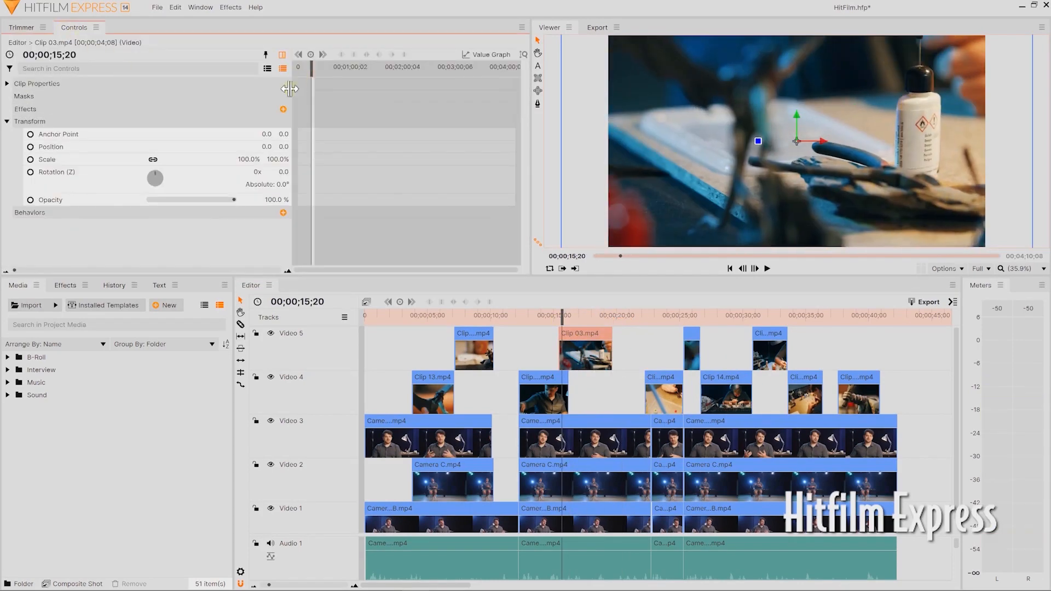
left_click(47, 158)
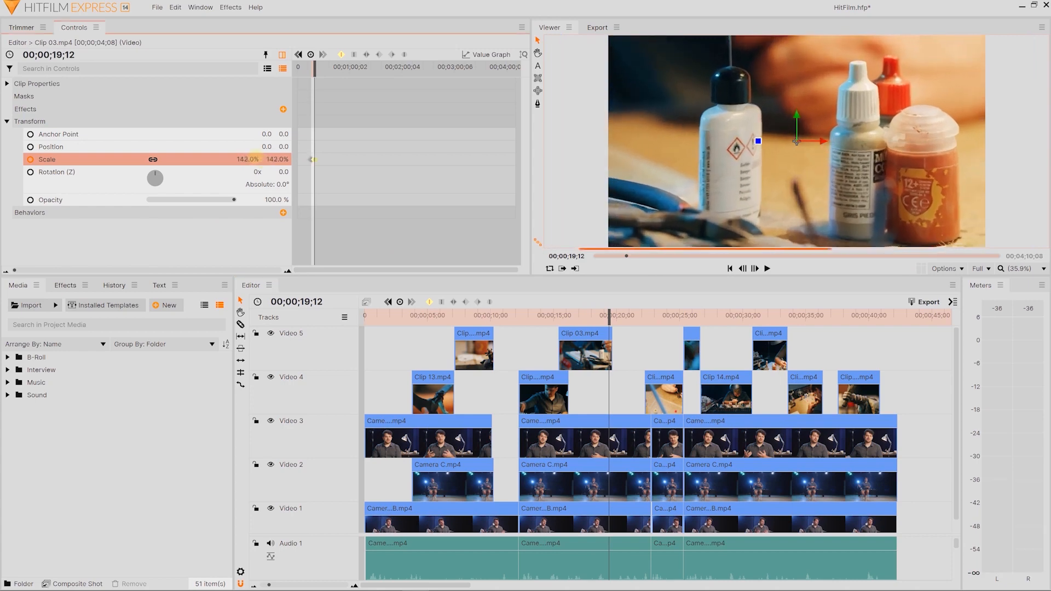
right_click(316, 159)
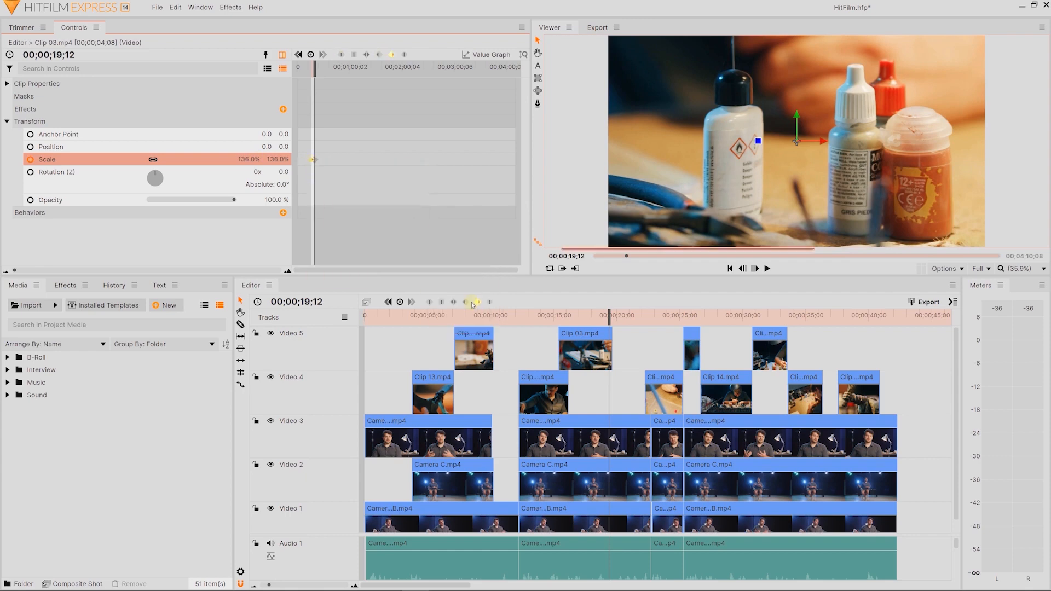
left_click(487, 55)
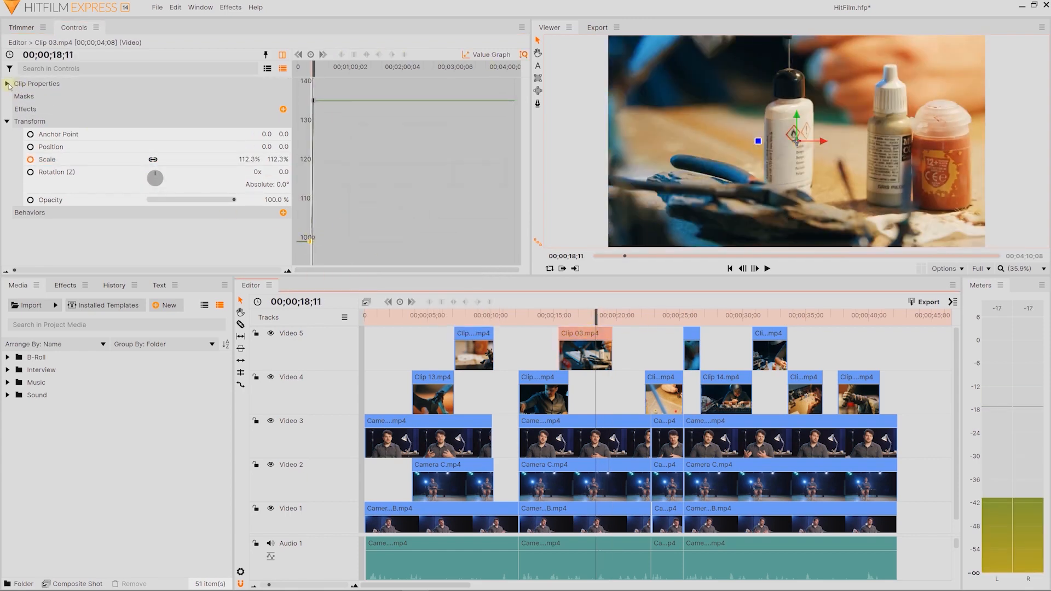
left_click(9, 84)
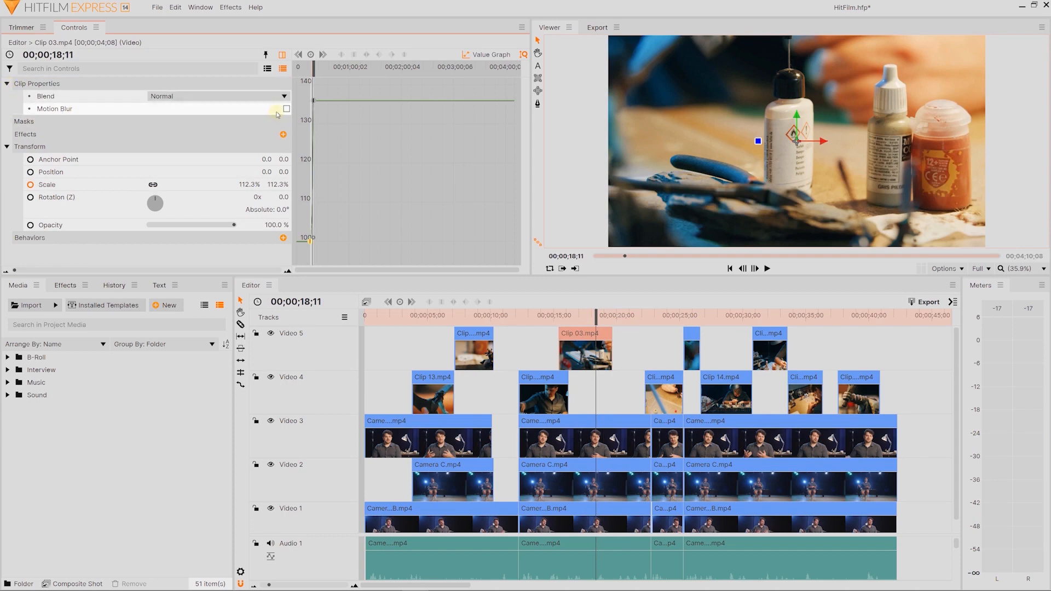
left_click(55, 108)
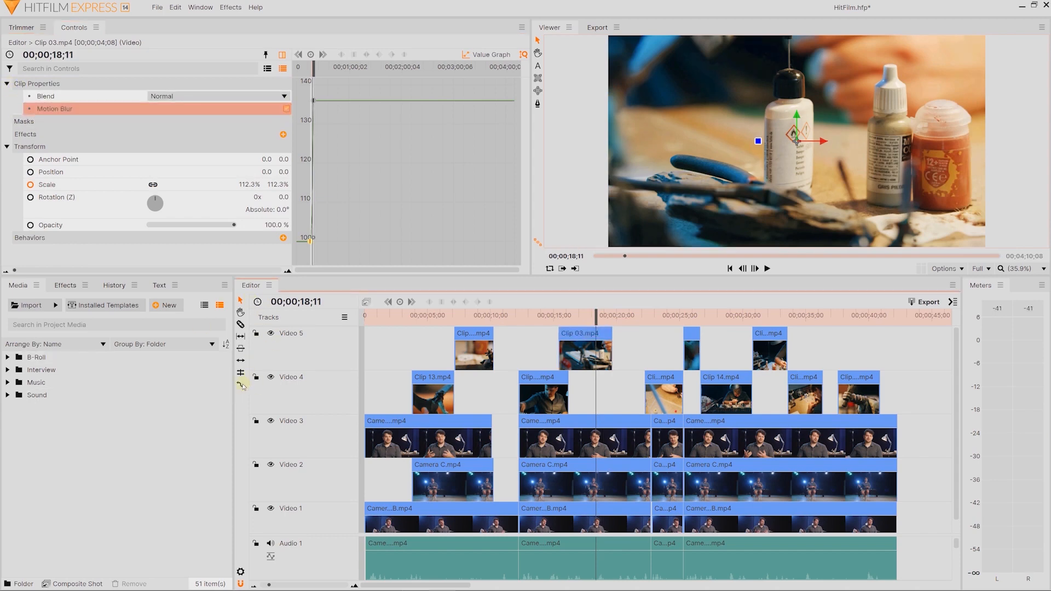
mouse_move(241, 386)
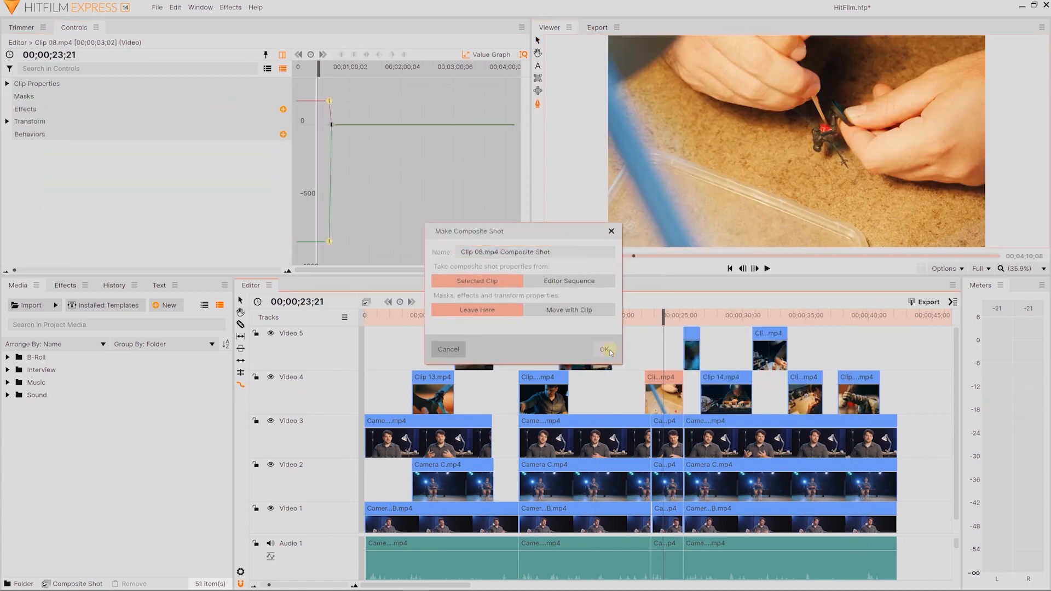
Confirm the Make Composite Shot dialog for Clip 08
left_click(604, 349)
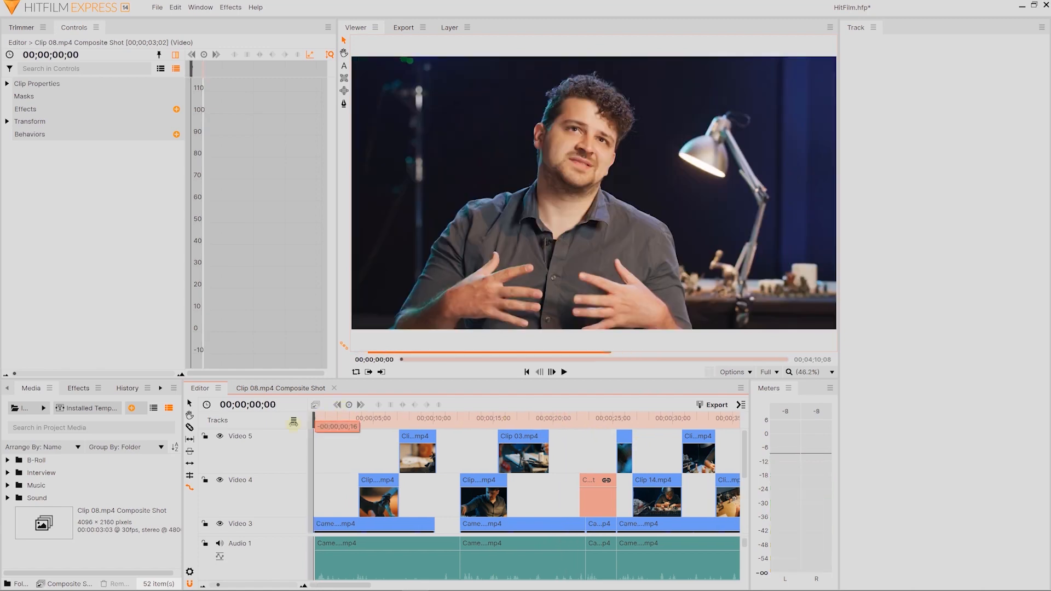
left_click(564, 371)
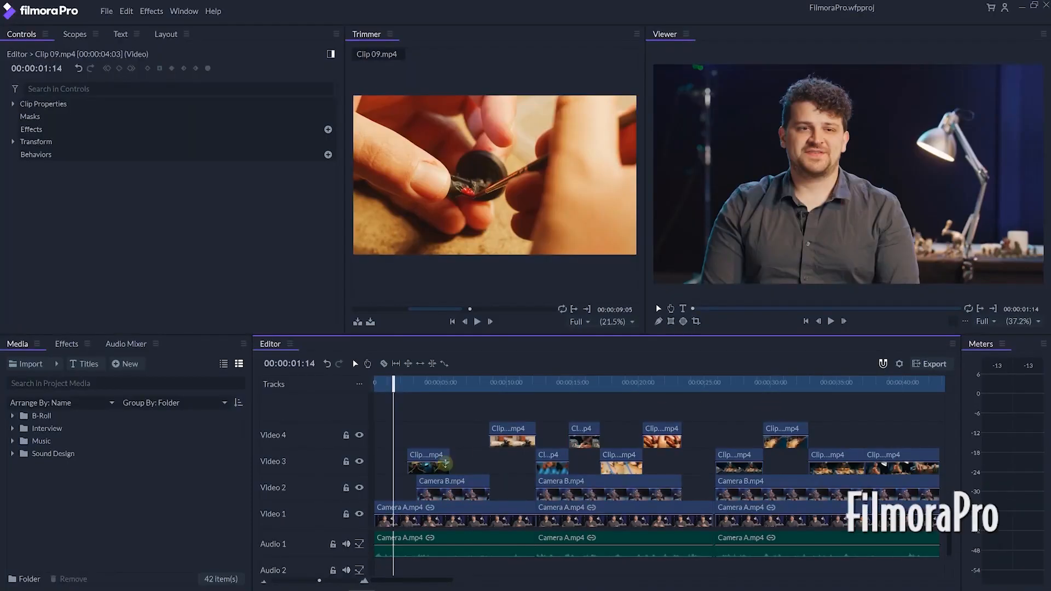
Switch on motion blur for Camera A in its Clip Properties
left_click(453, 514)
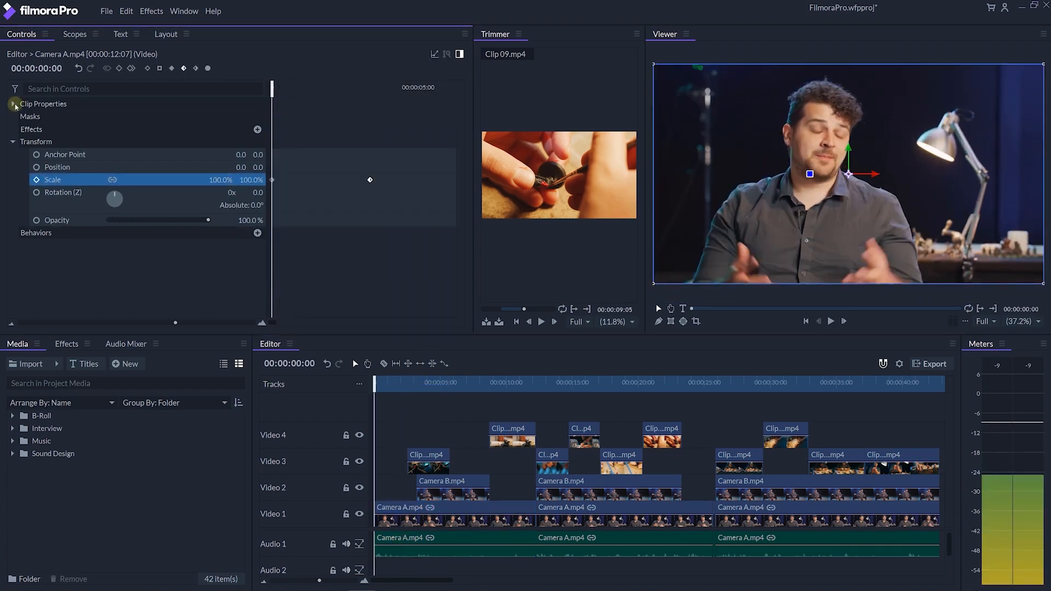
left_click(13, 104)
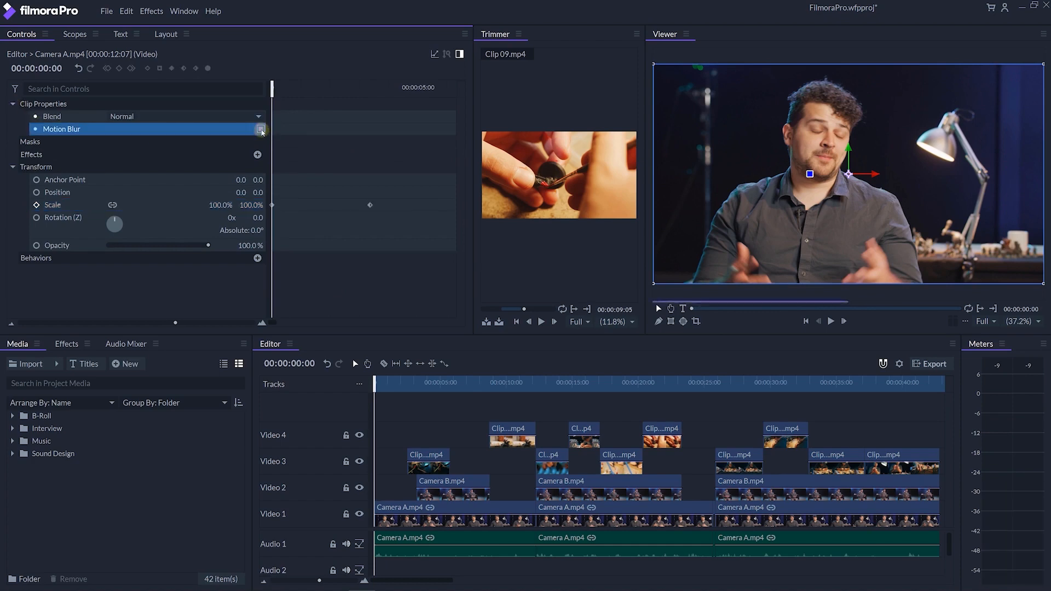
left_click(75, 33)
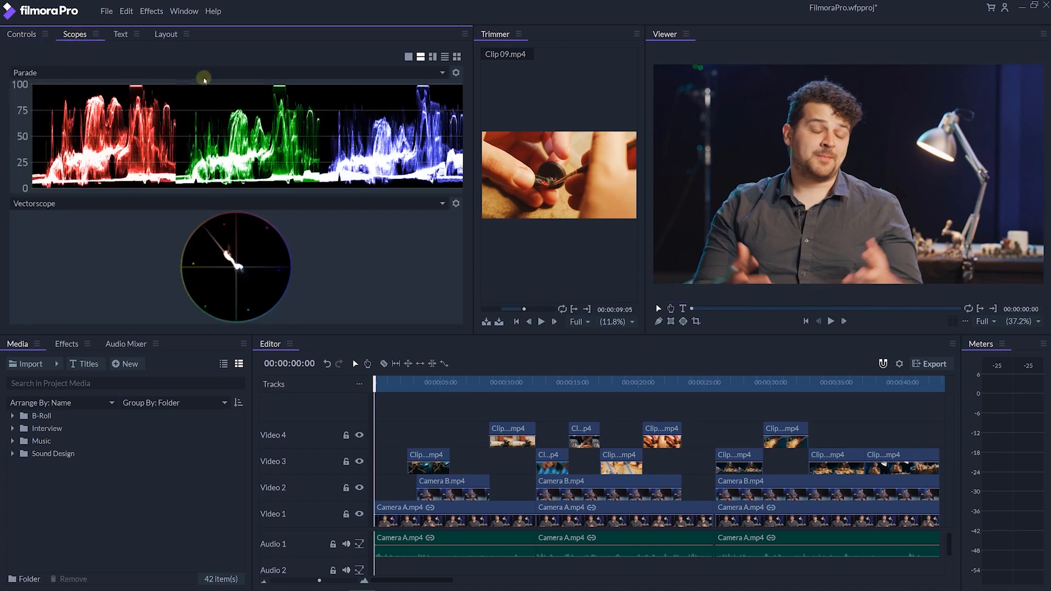
left_click(21, 34)
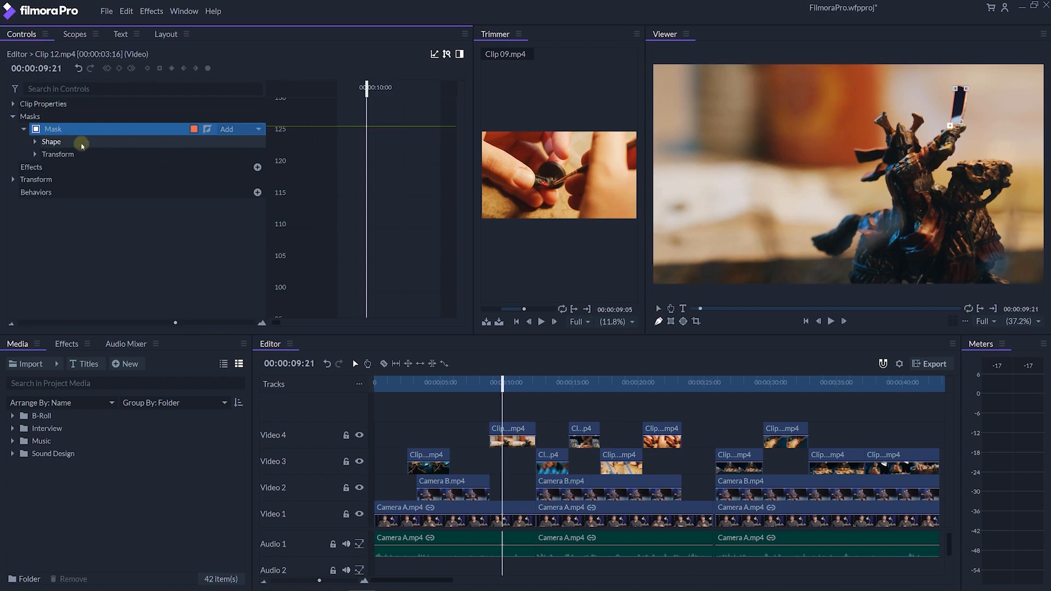